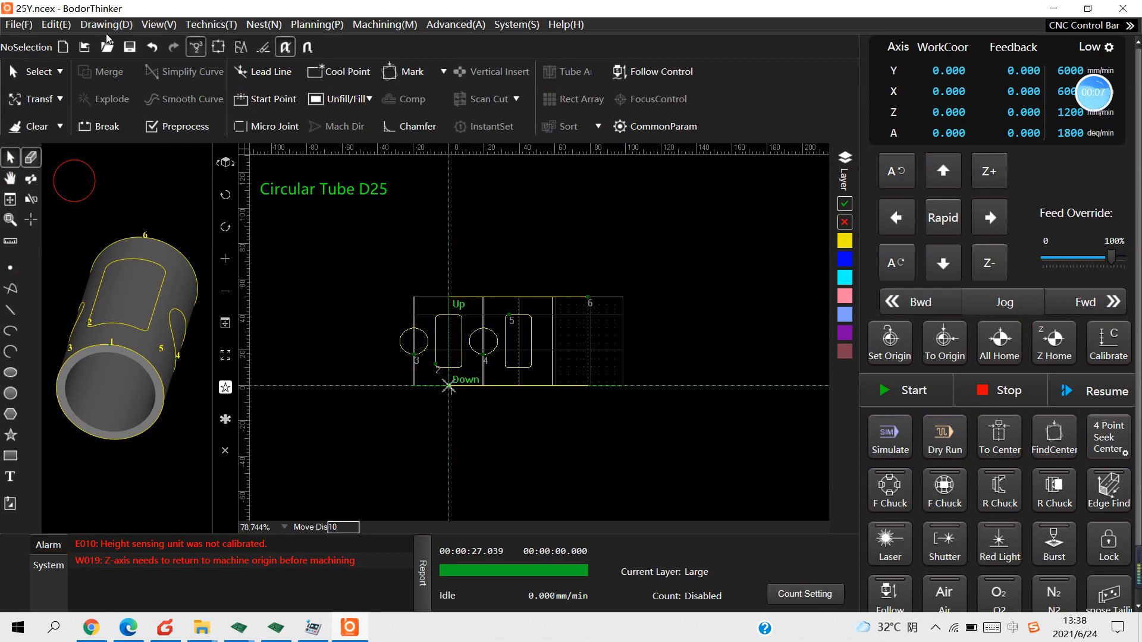
- Open the File menu to reach the New and Import File options
click(17, 24)
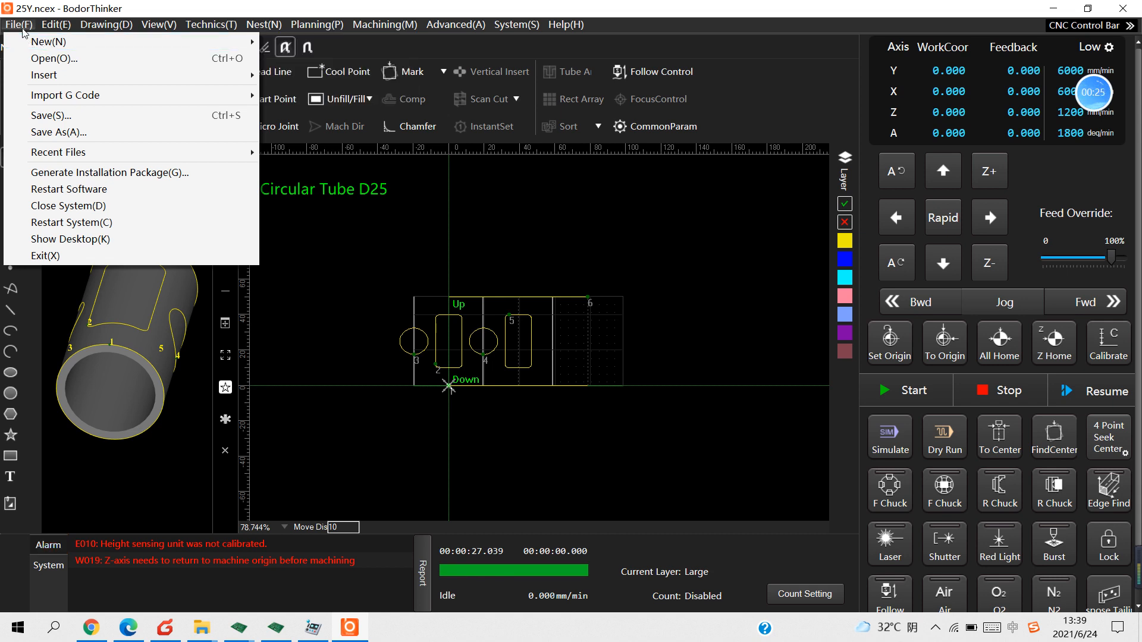
mouse_move(49, 42)
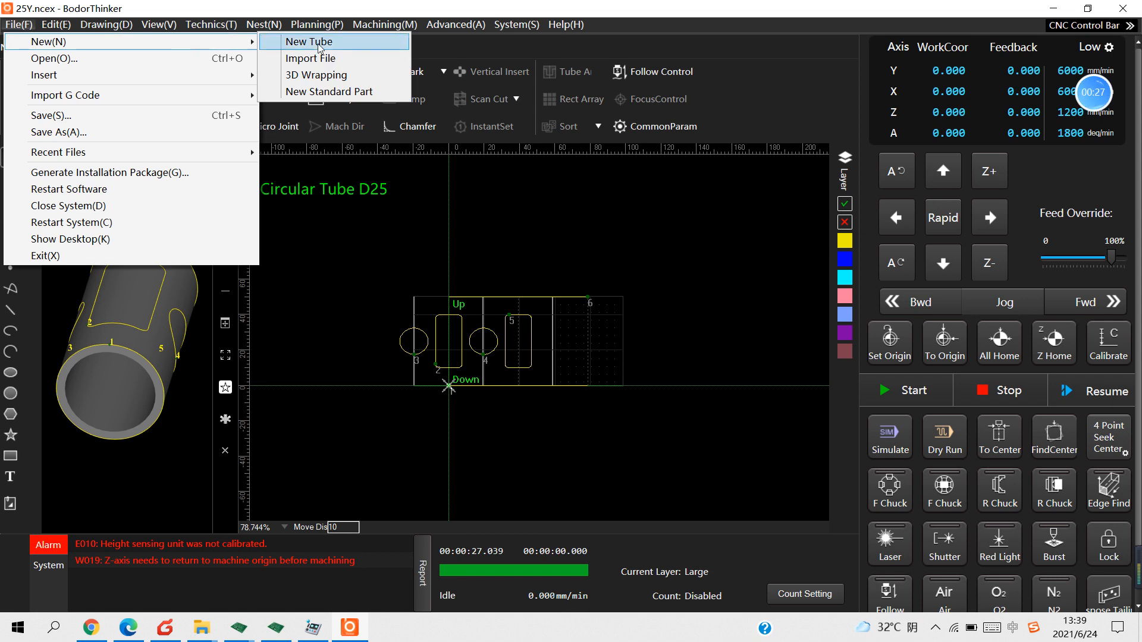
mouse_move(311, 58)
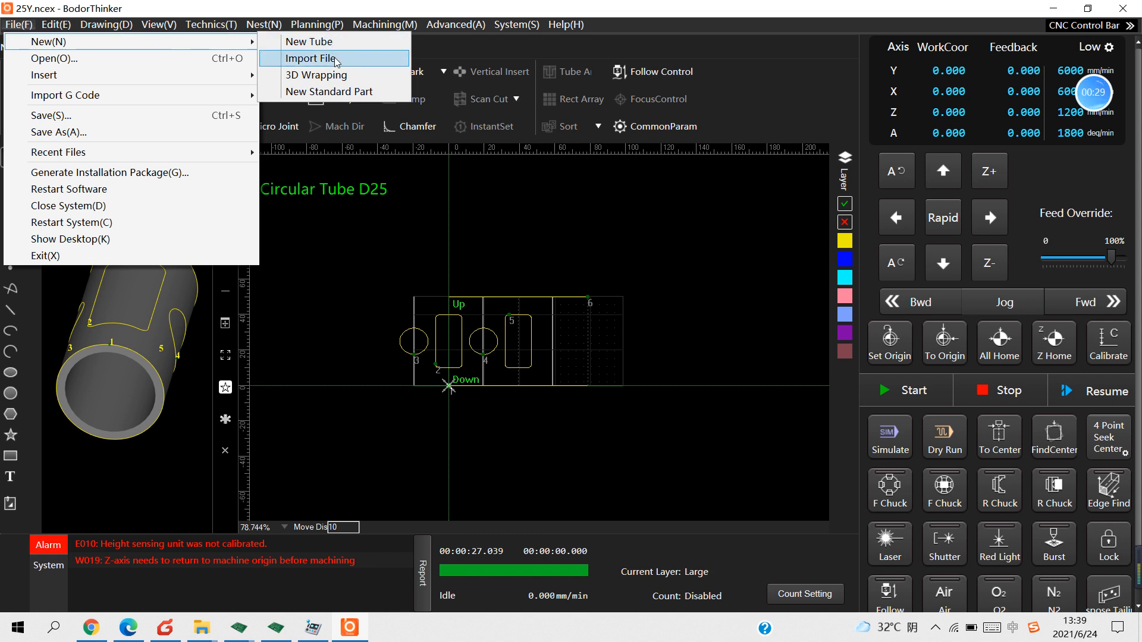
- Import 25Y.IGS with a fixed first-axis stretch direction
click(312, 58)
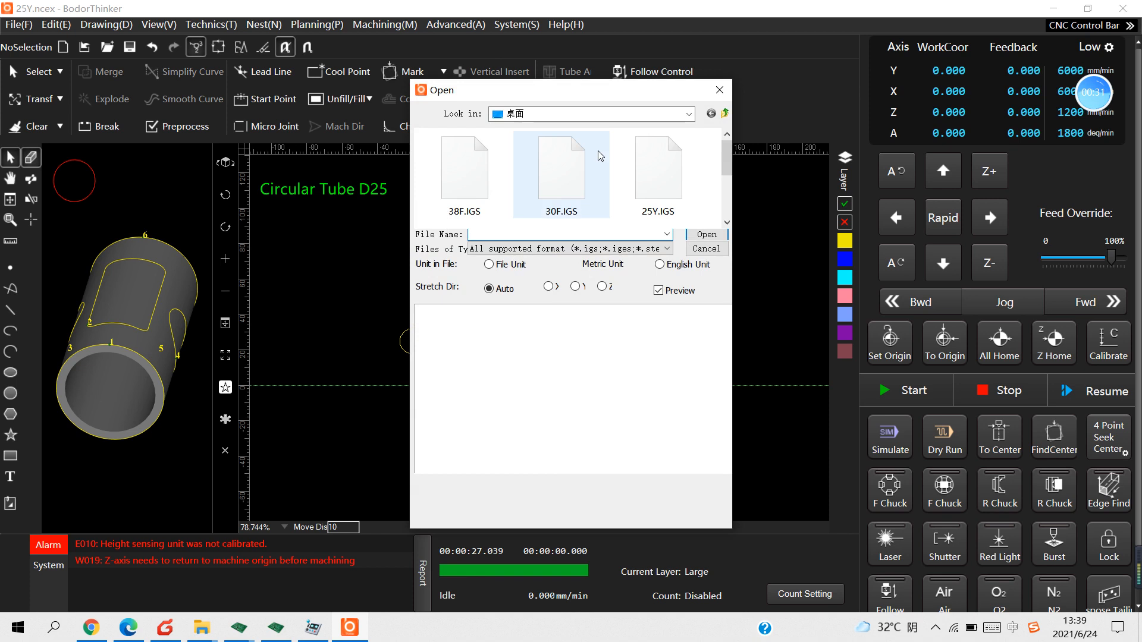
click(656, 167)
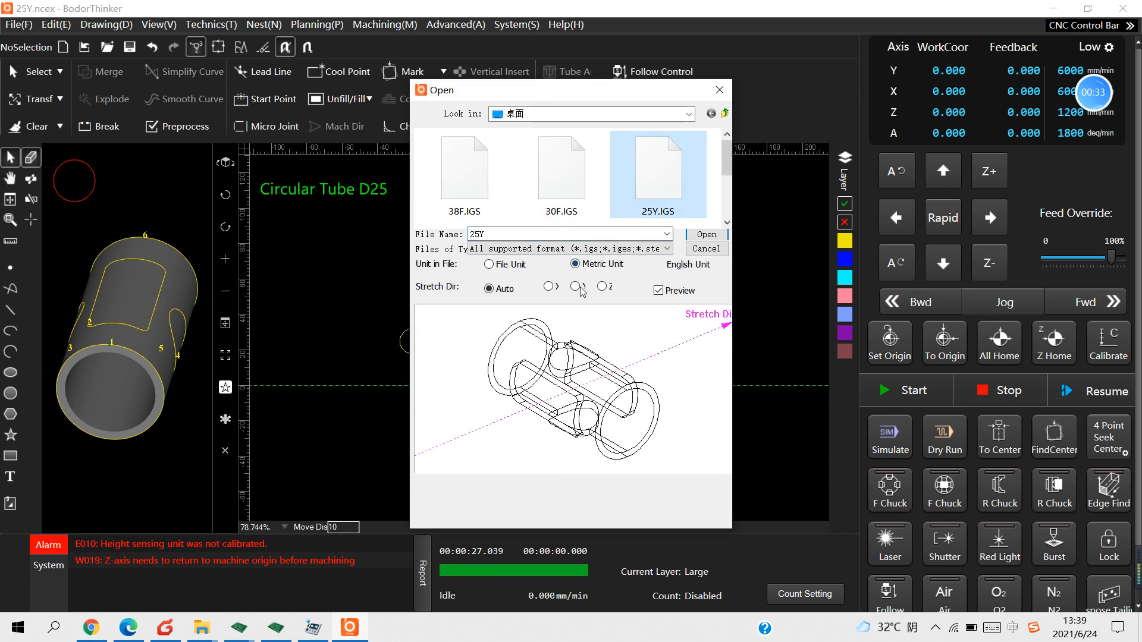
click(547, 286)
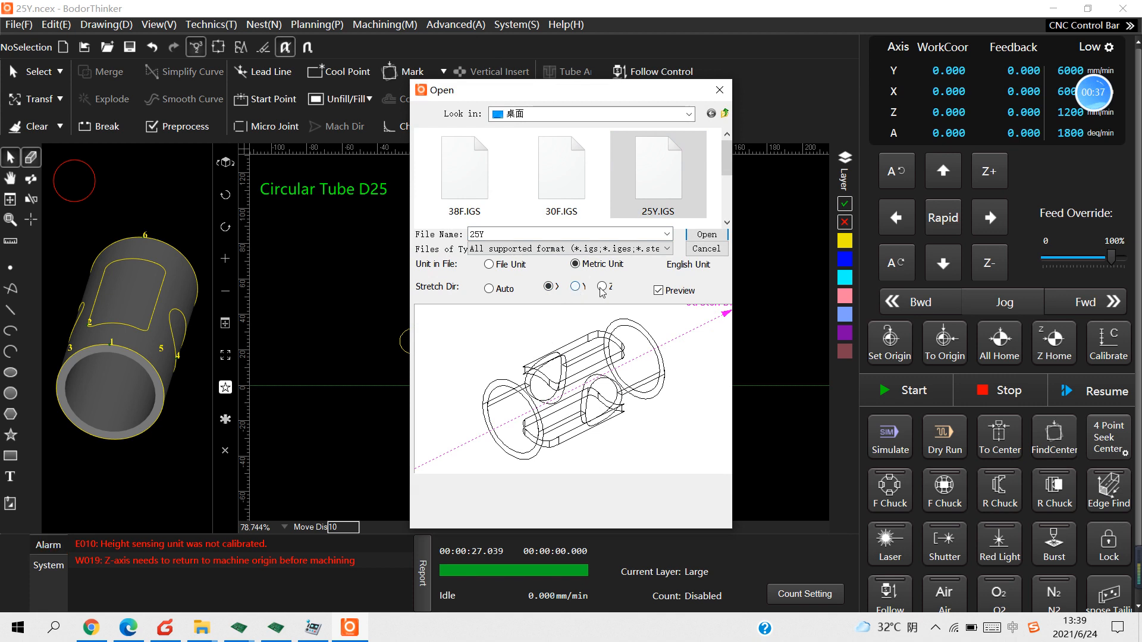
click(599, 286)
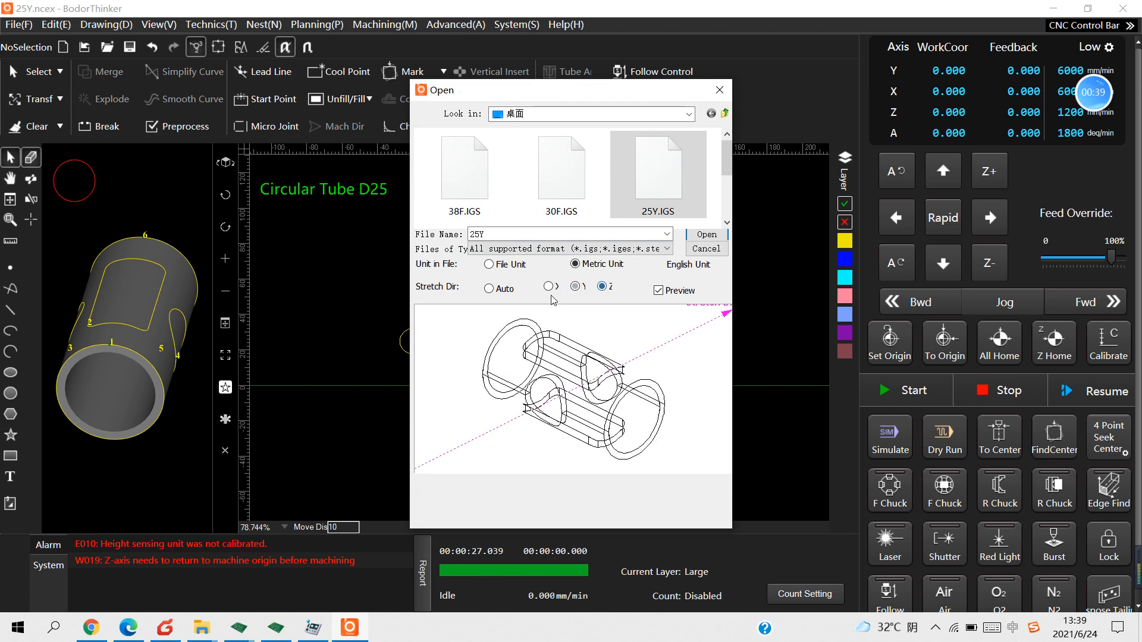
click(547, 286)
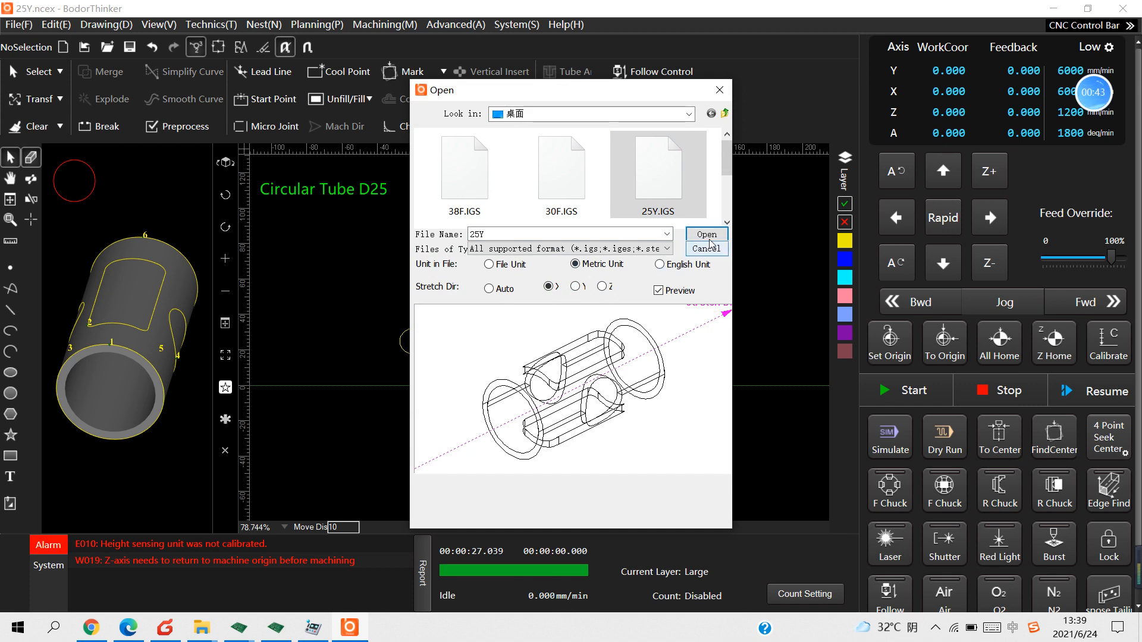
click(704, 233)
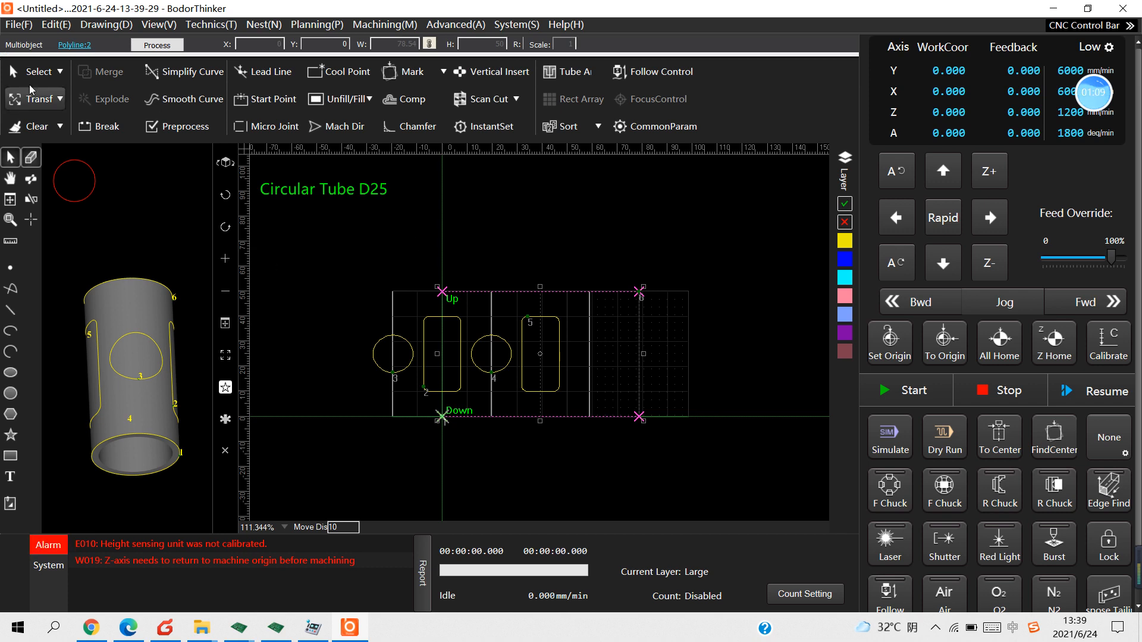
- Check the View menu options and zoom to show the six 25Y contours
click(158, 24)
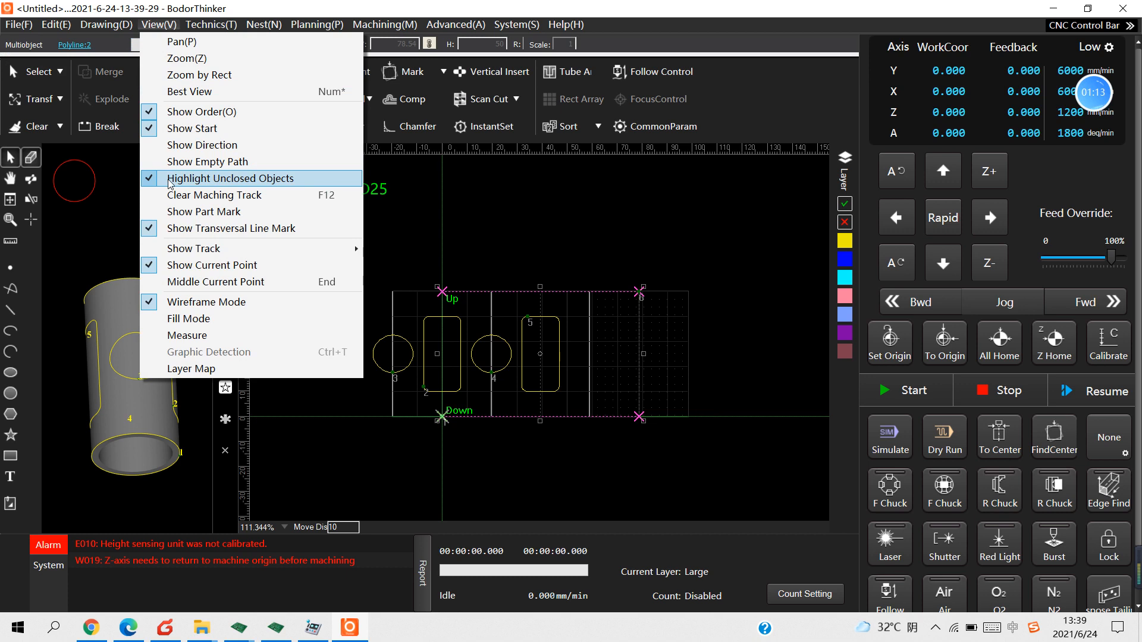
mouse_move(152, 184)
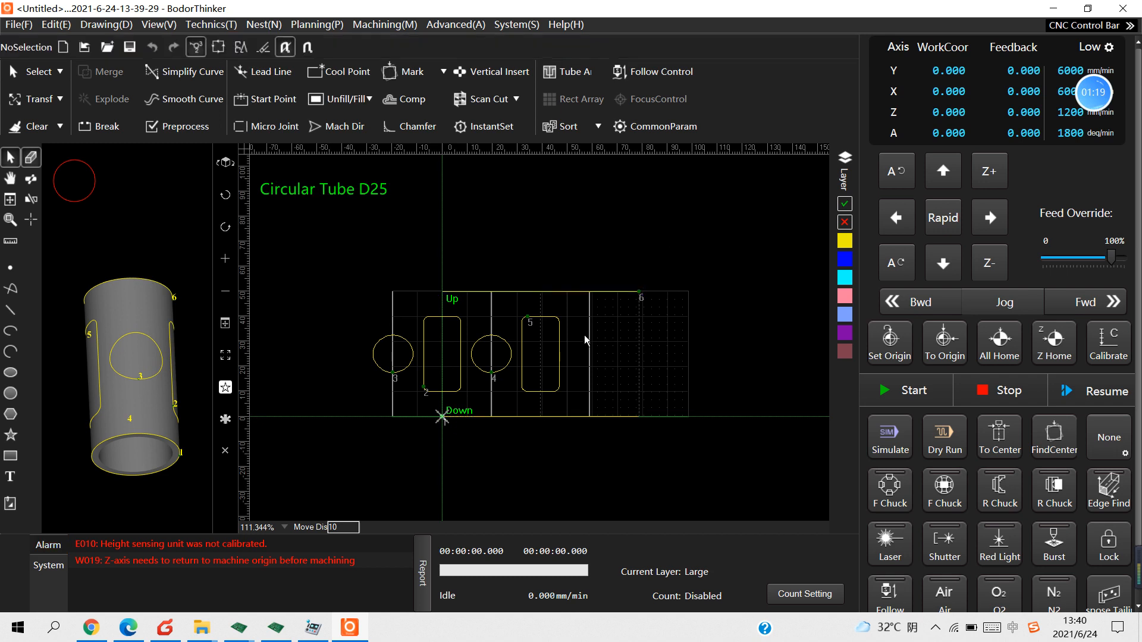
scroll(up, 3)
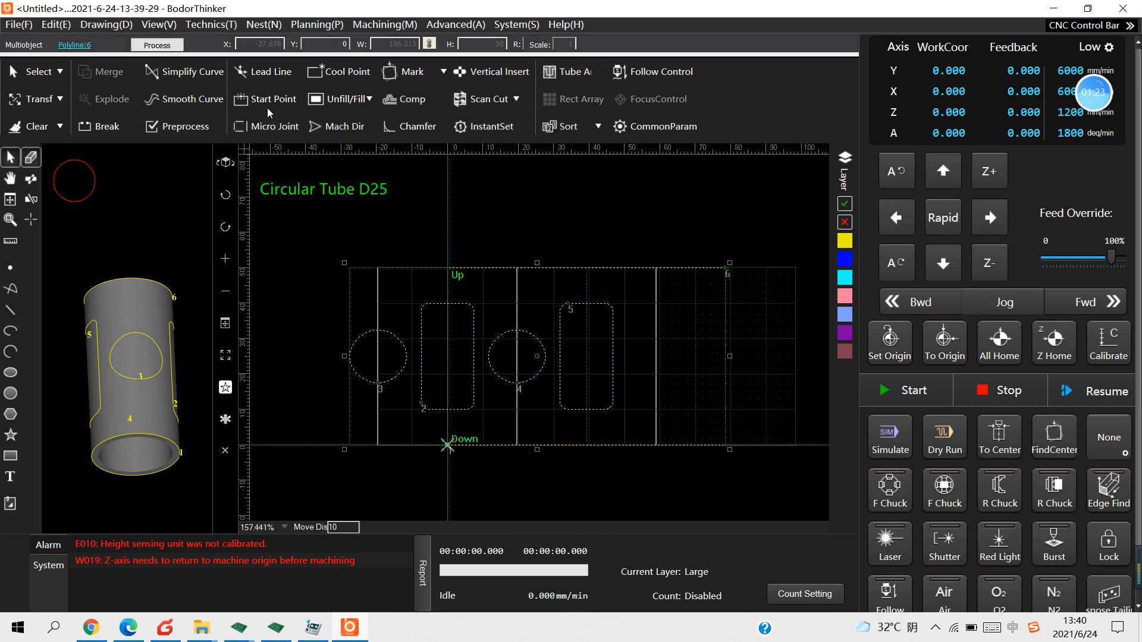
- Set a Line lead-in of length 3 at 90° with no lead-out
click(270, 72)
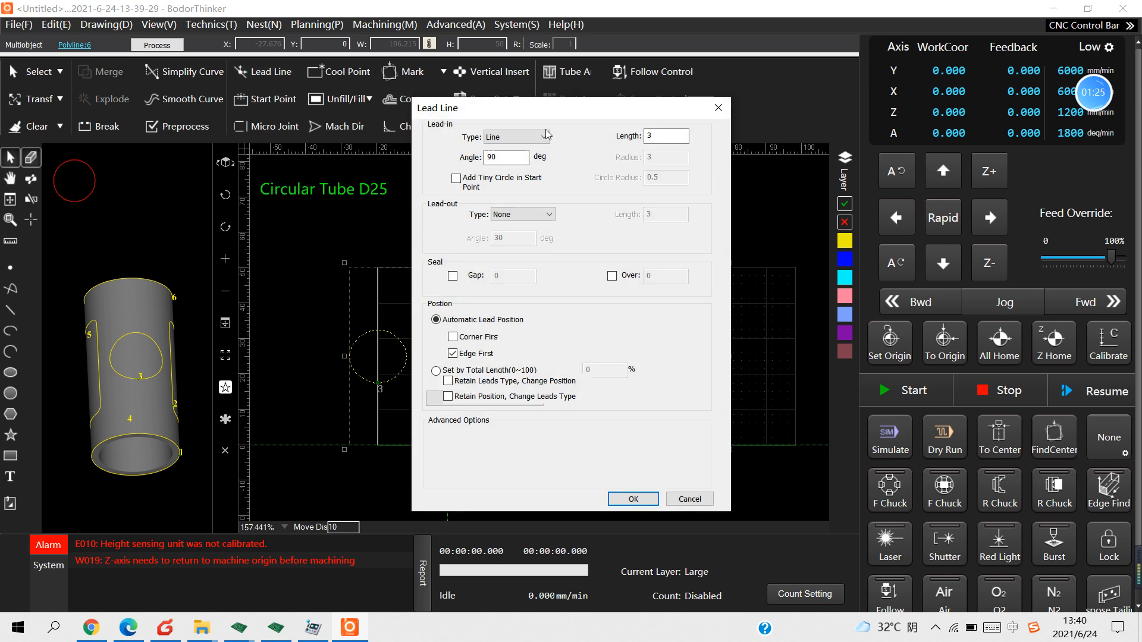
click(515, 137)
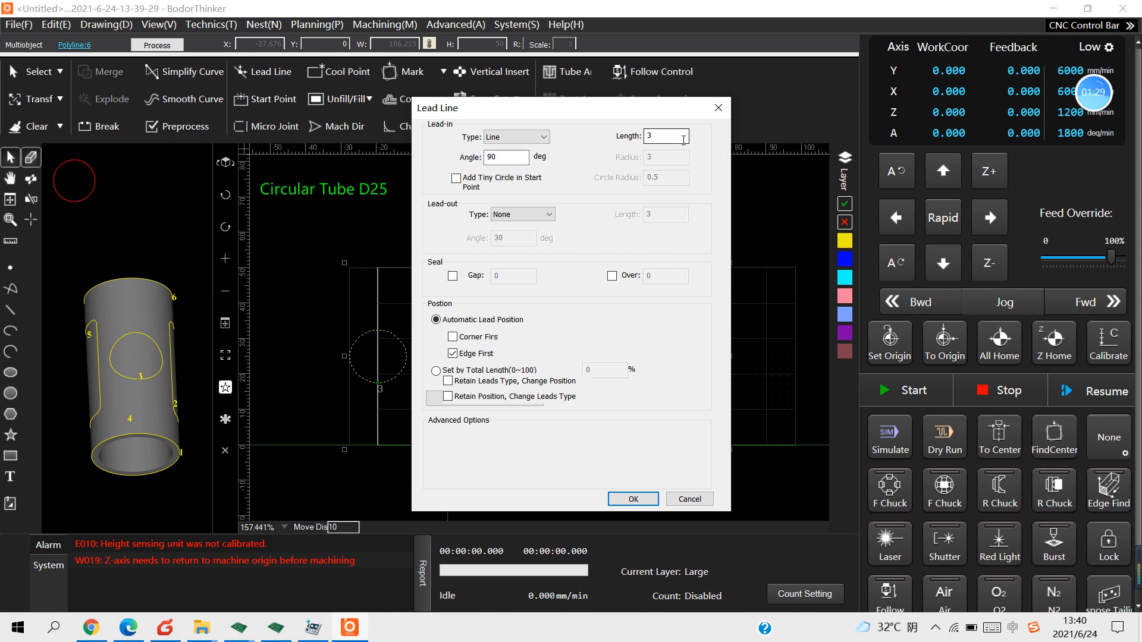
click(664, 136)
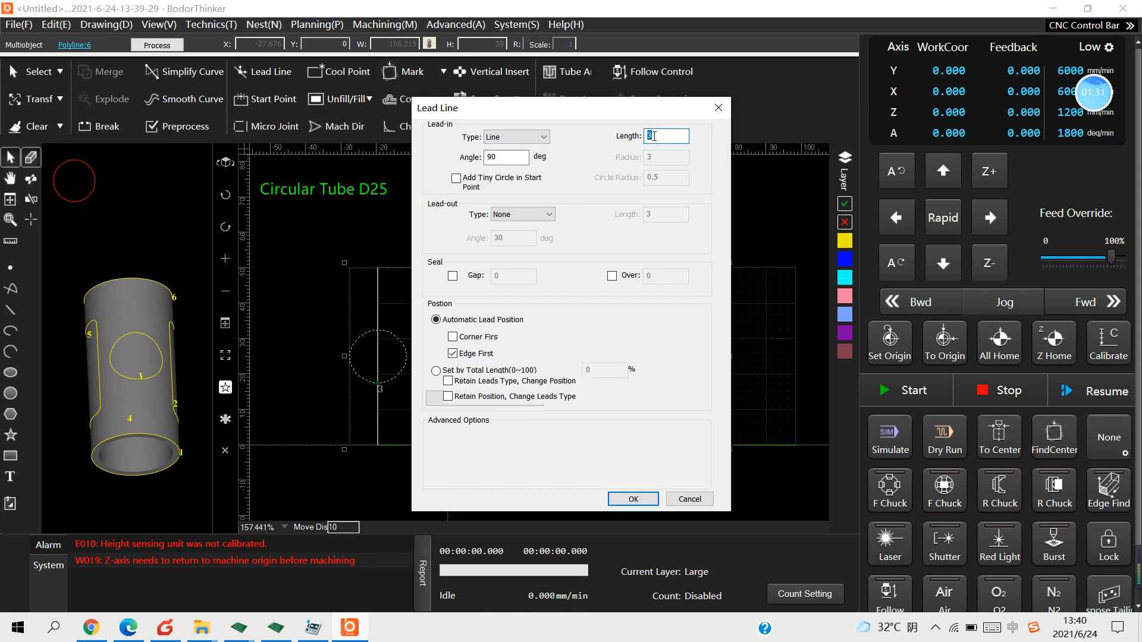
click(505, 157)
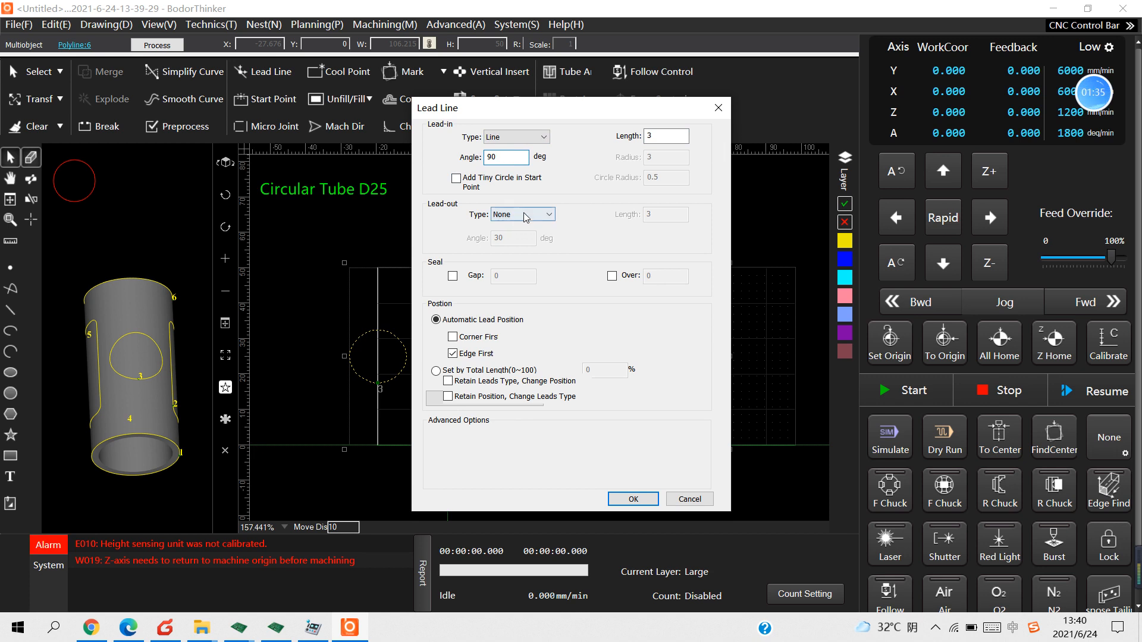
mouse_move(531, 256)
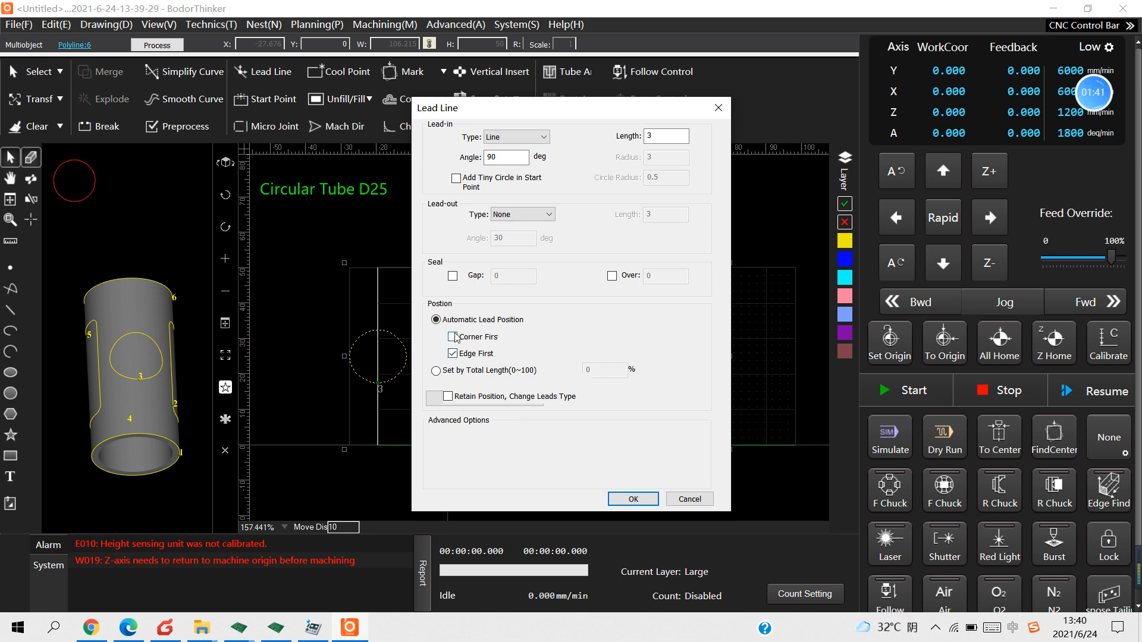
- Set automatic lead position to place edges or corners first and confirm
click(454, 337)
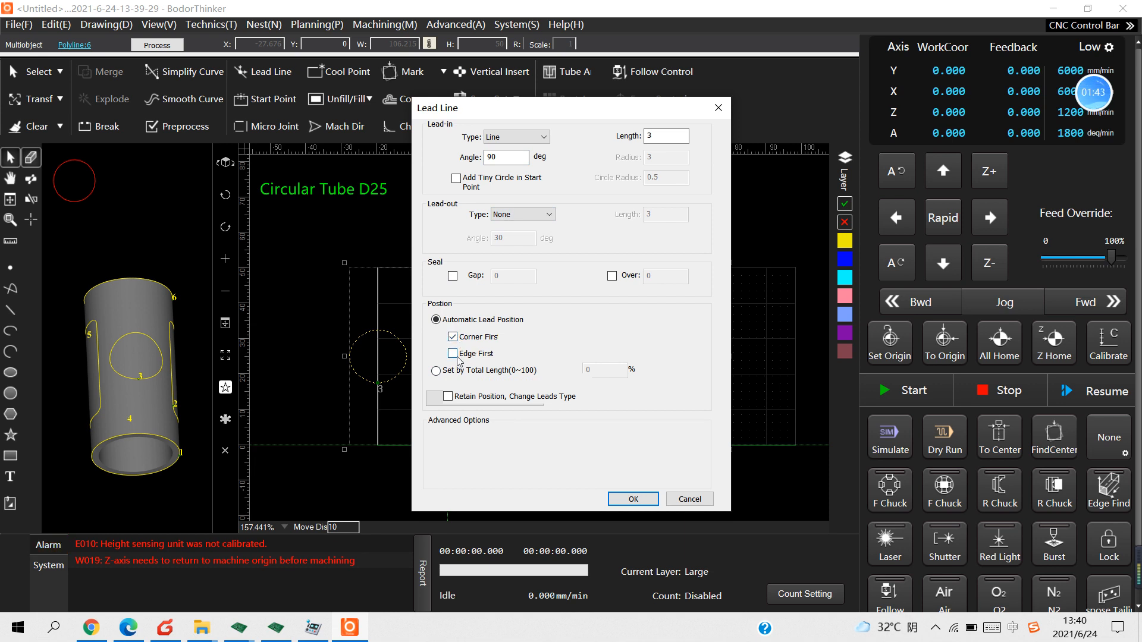
click(453, 353)
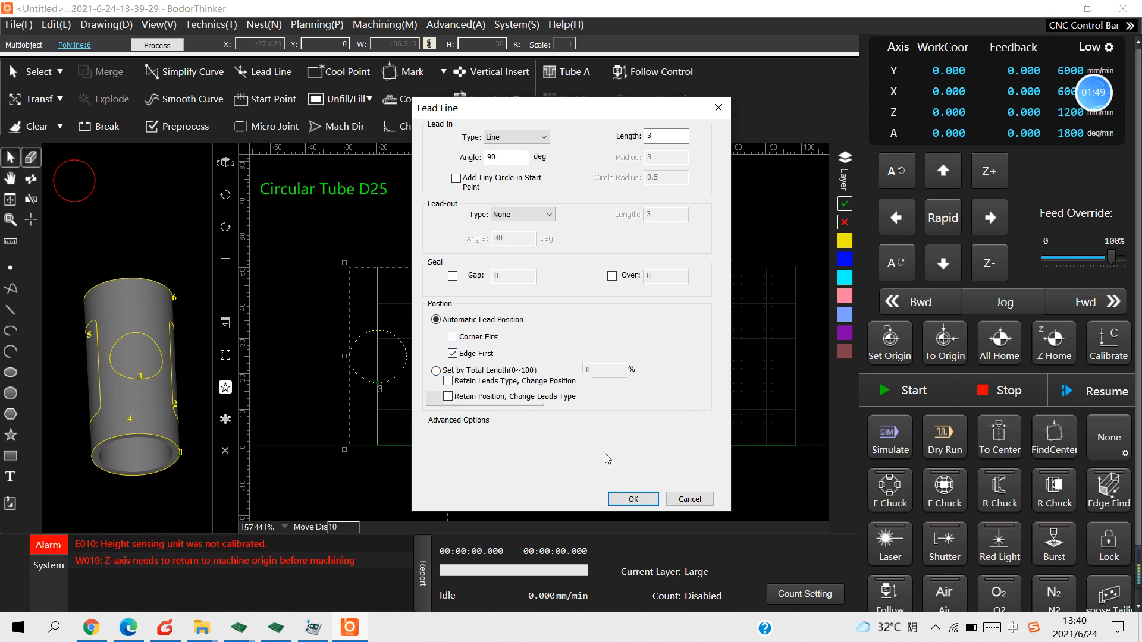
click(632, 499)
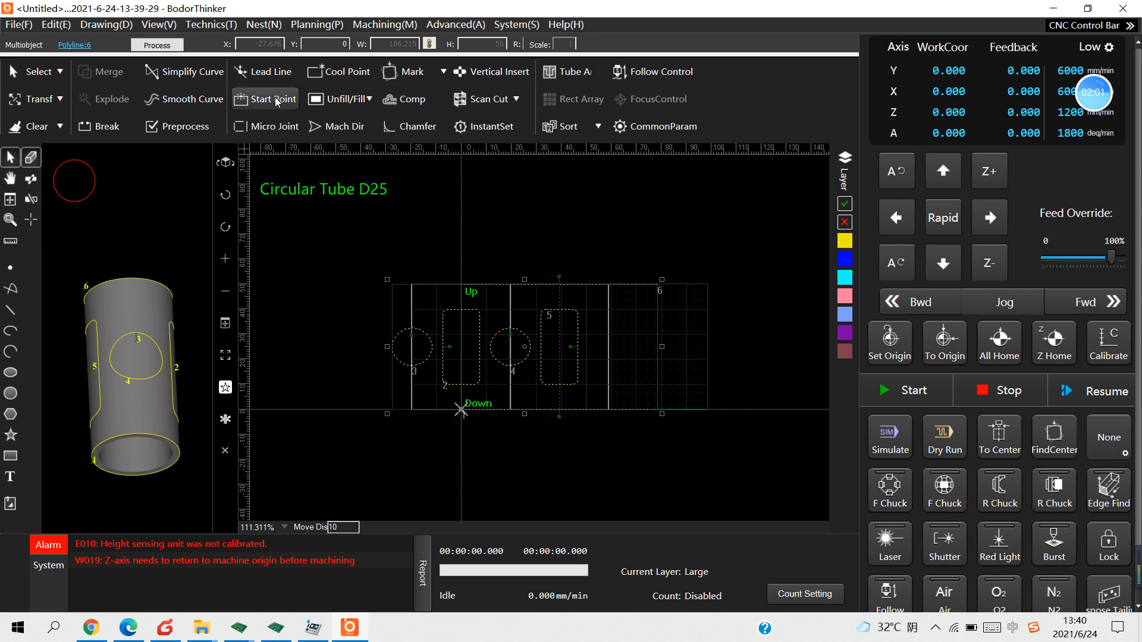
- Choose Start Point to relocate the outer contour's start
click(262, 71)
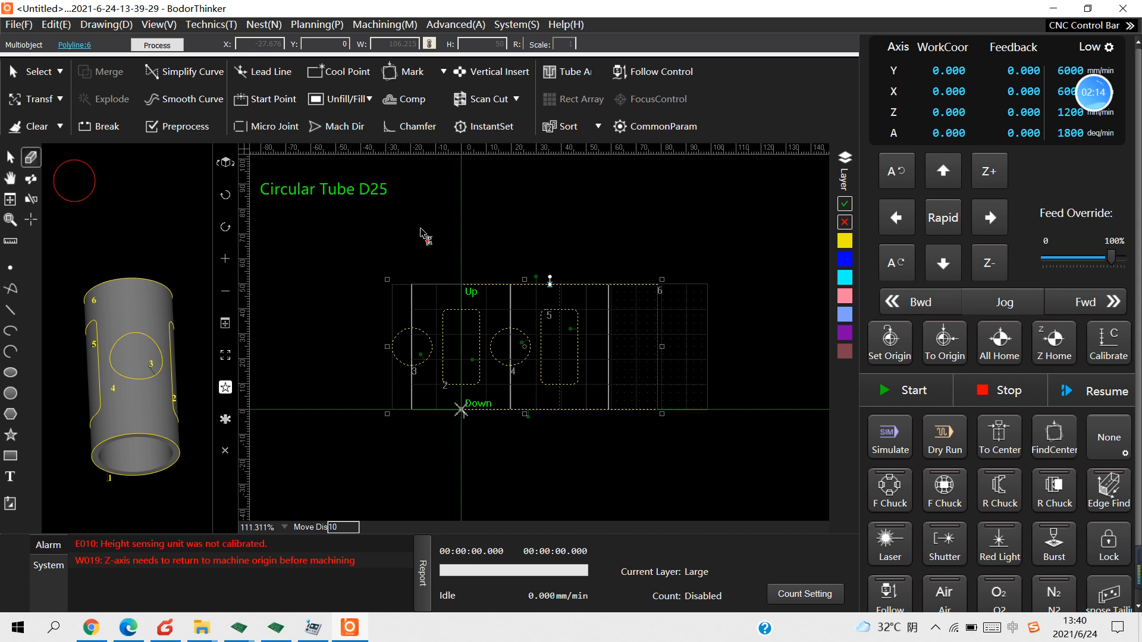
mouse_move(364, 235)
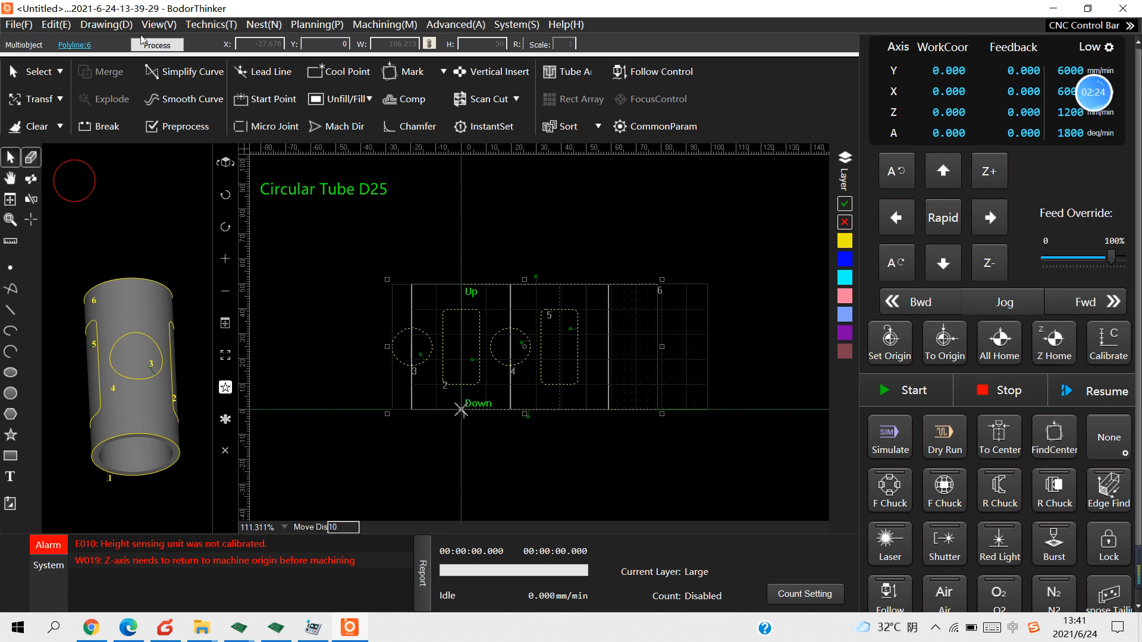
- Show cut-direction arrows on all contours and zoom to inspect them
click(157, 24)
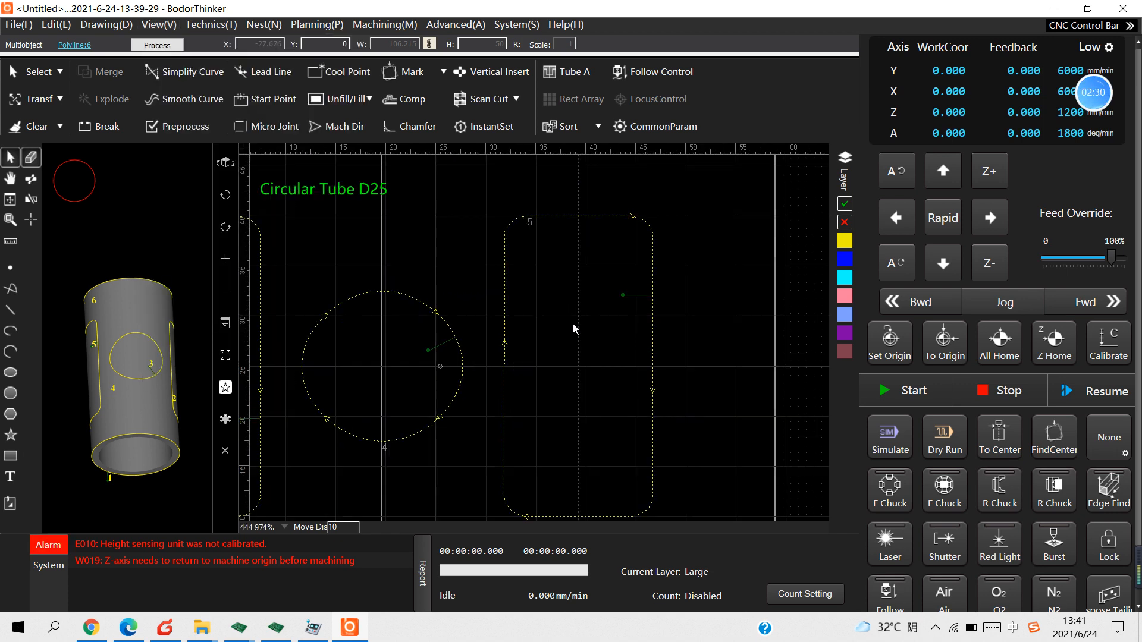
scroll(down, 3)
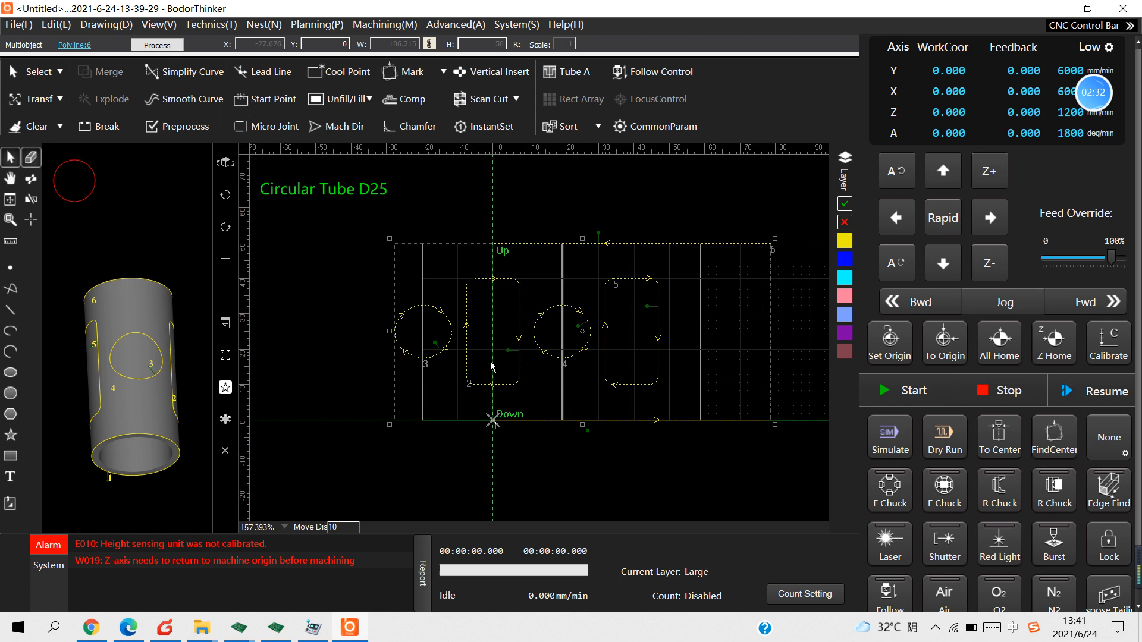
scroll(down, 3)
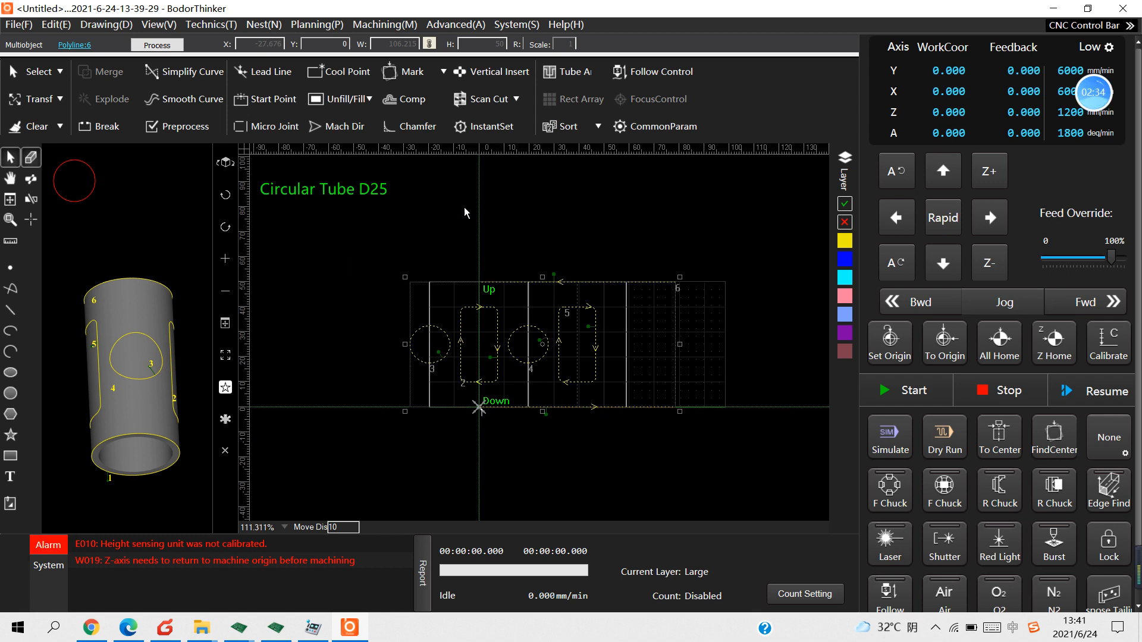
mouse_move(598, 132)
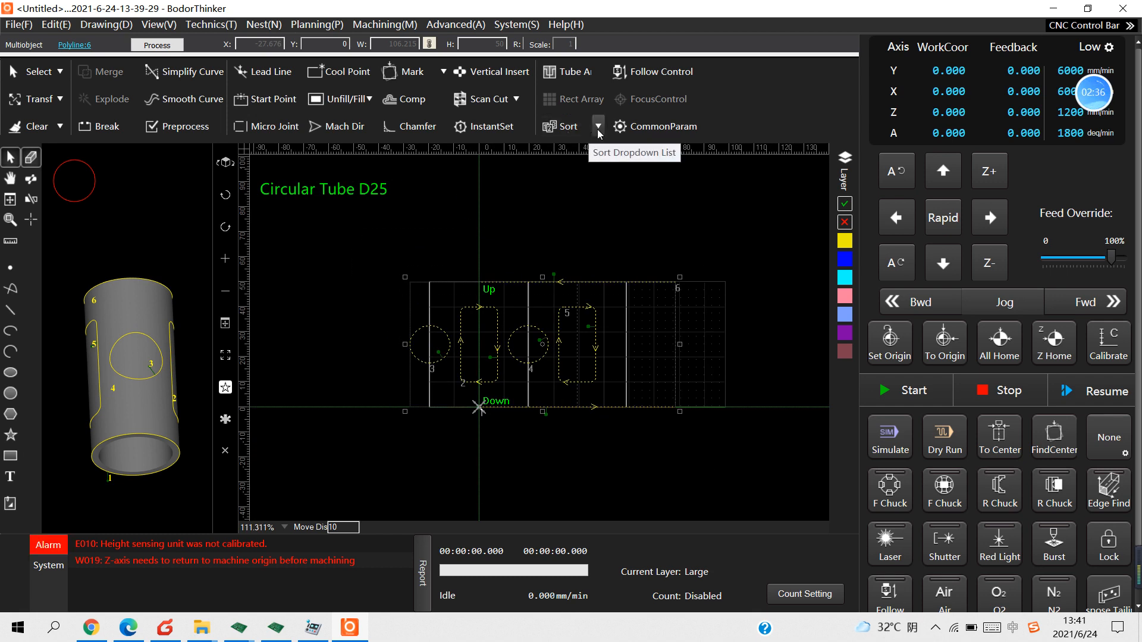
- Set the Sort option to Auto for the contour cutting order
click(597, 130)
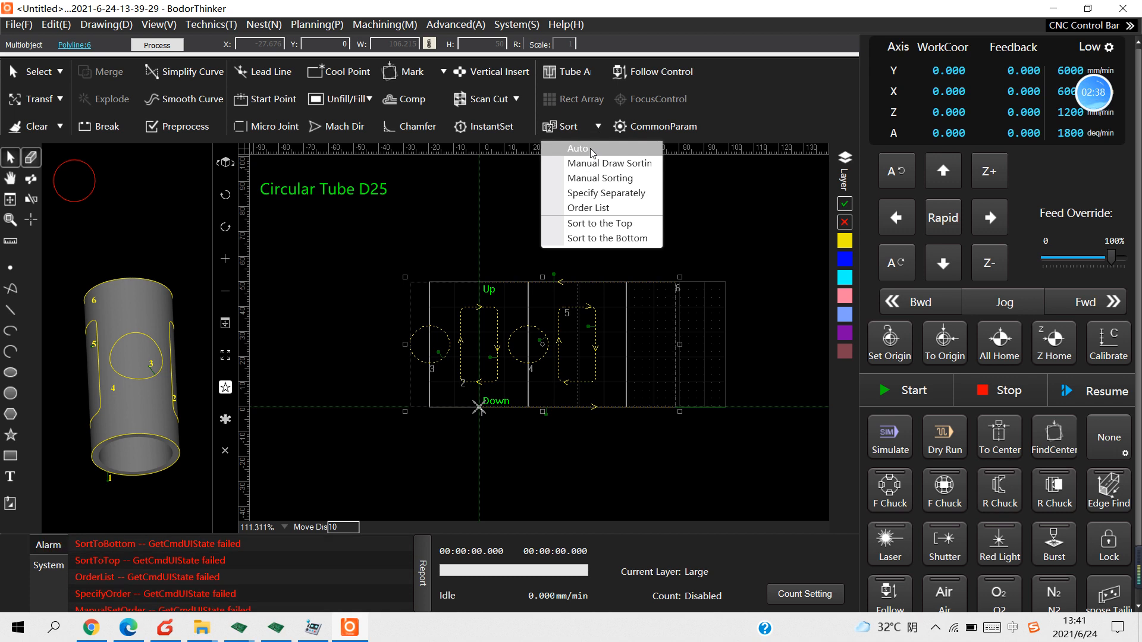
click(577, 148)
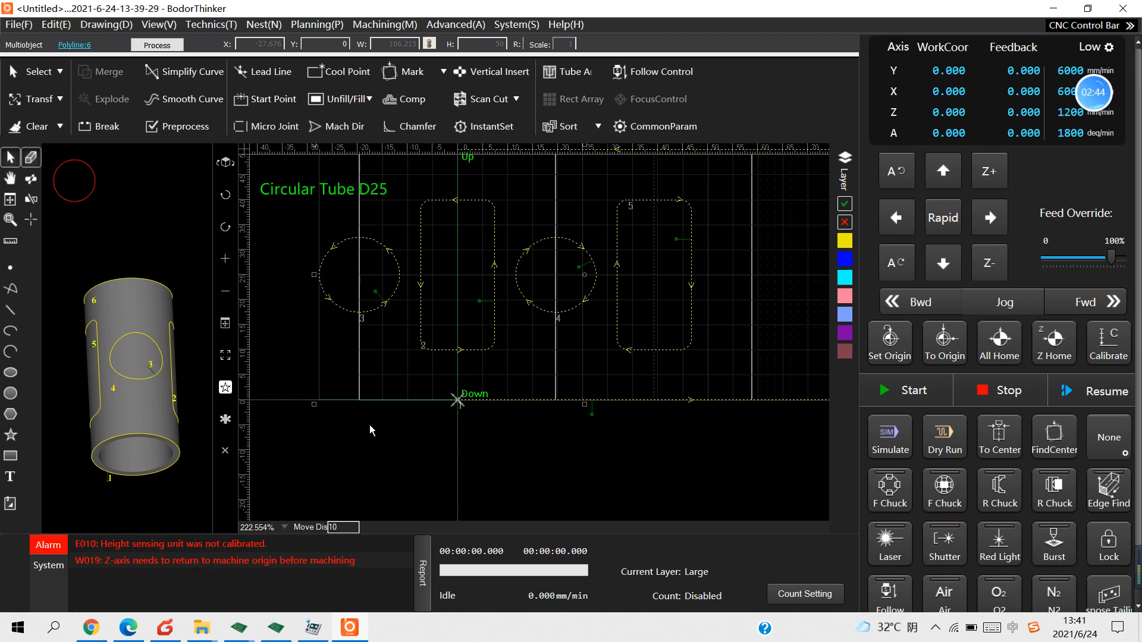
mouse_move(500, 345)
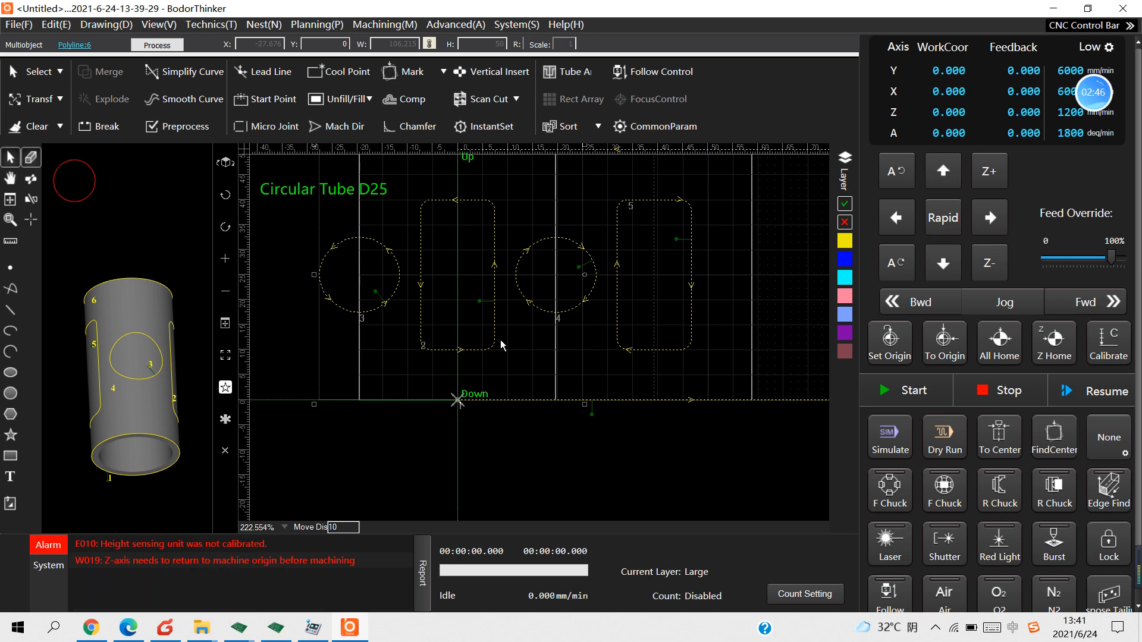
mouse_move(405, 260)
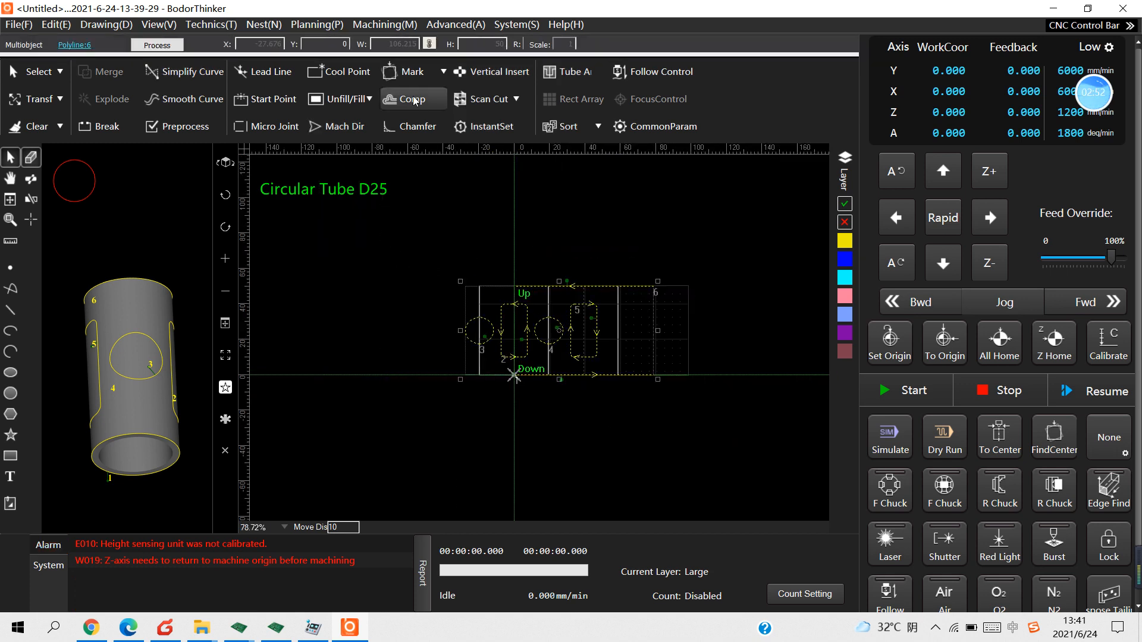
- Set kerf compensation to shrink unfilled, expand filled, inner/outer width 0.2
click(412, 100)
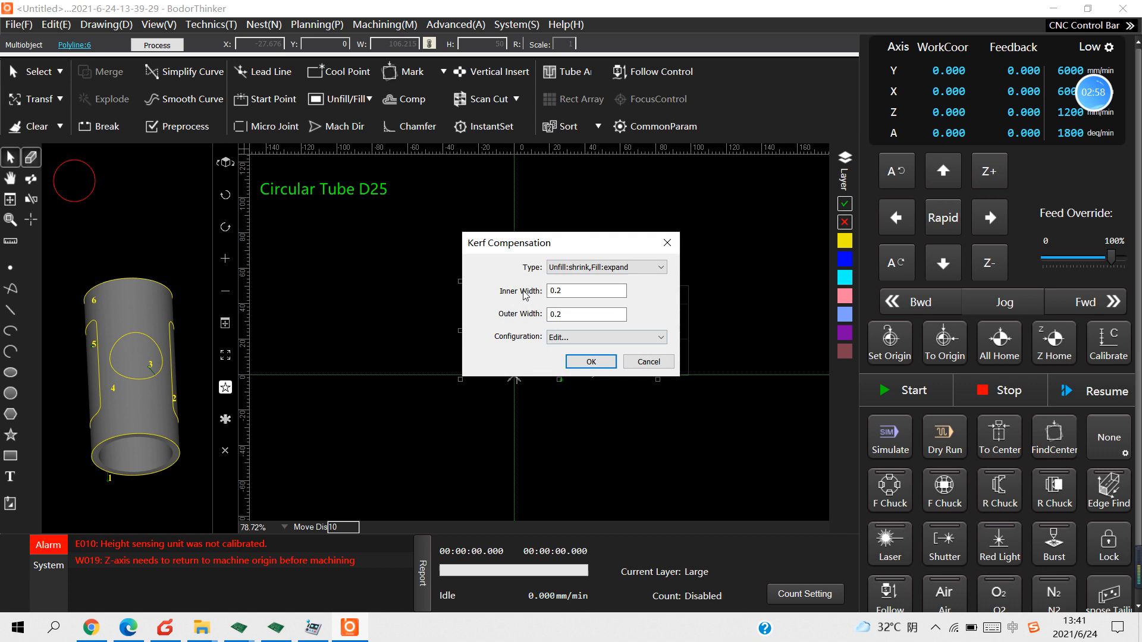
click(590, 362)
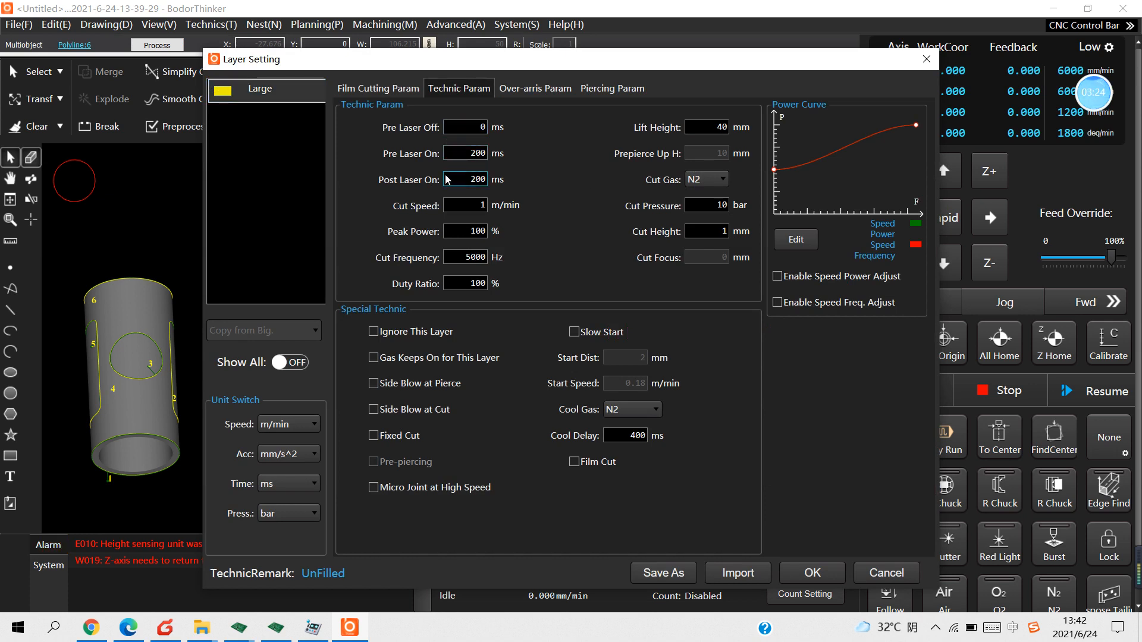
- Set Large layer post laser-on delay, N2 cut pressure and cut height, then save
click(464, 205)
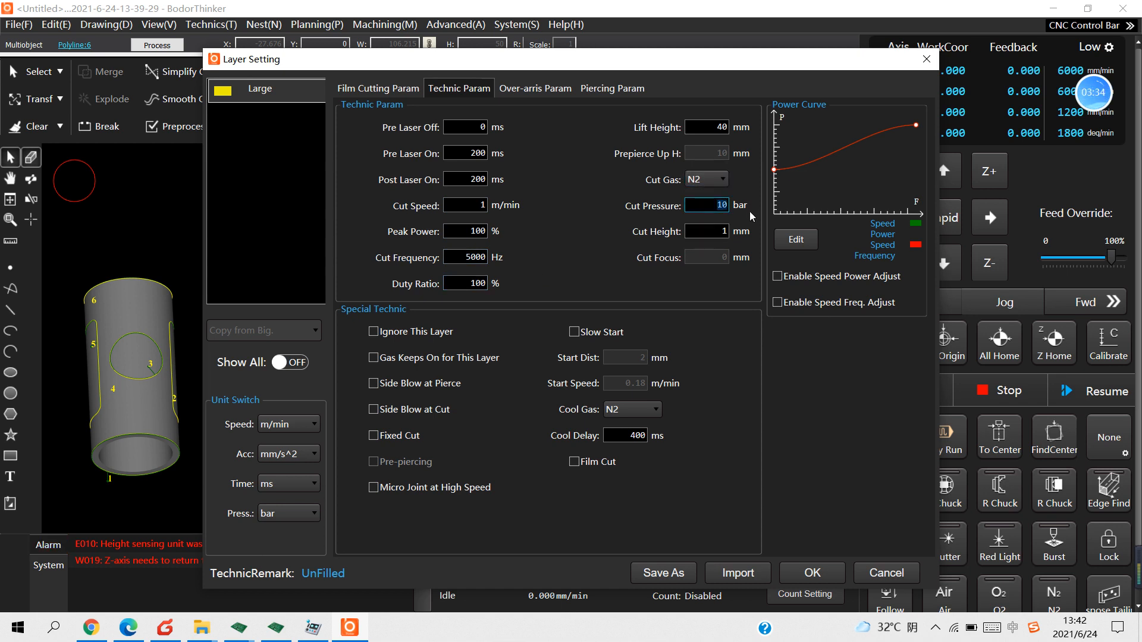
click(704, 231)
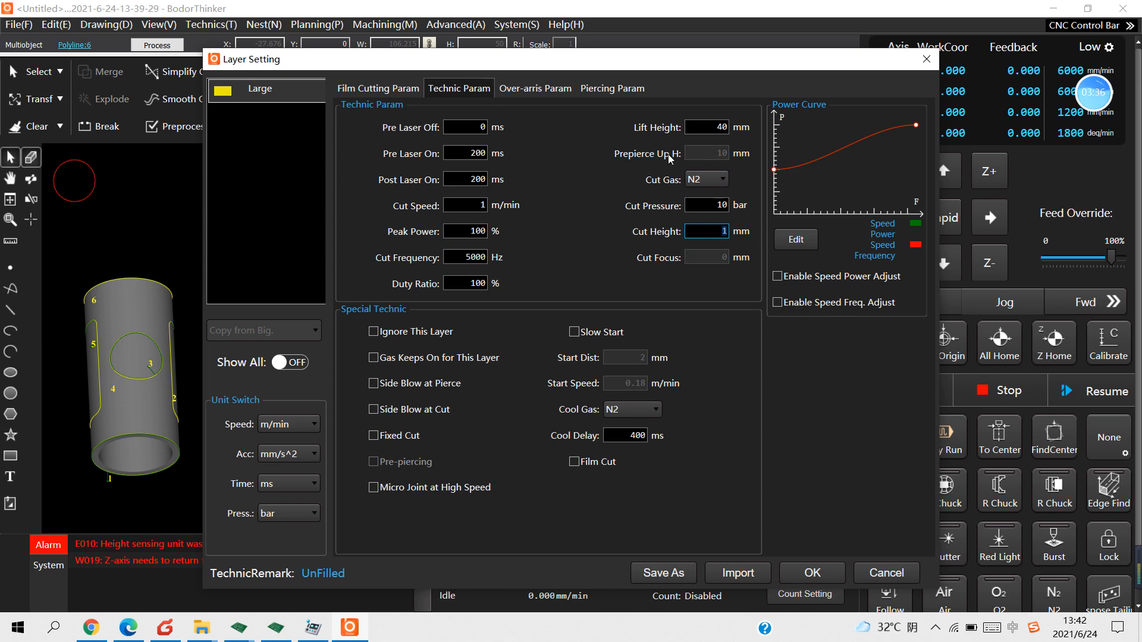
mouse_move(811, 572)
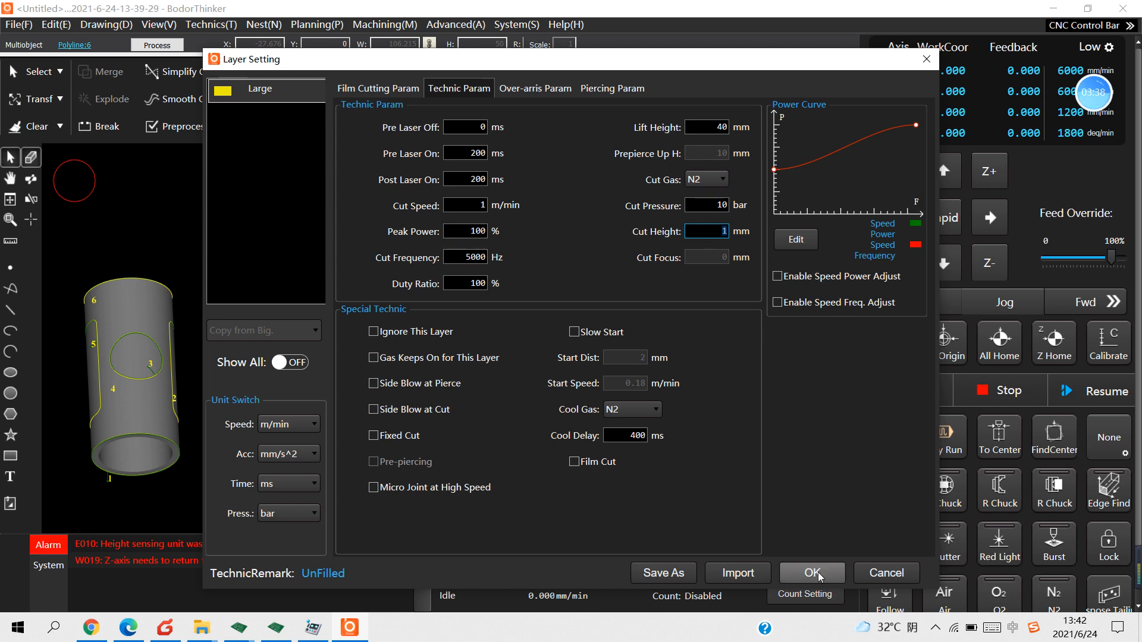
click(811, 572)
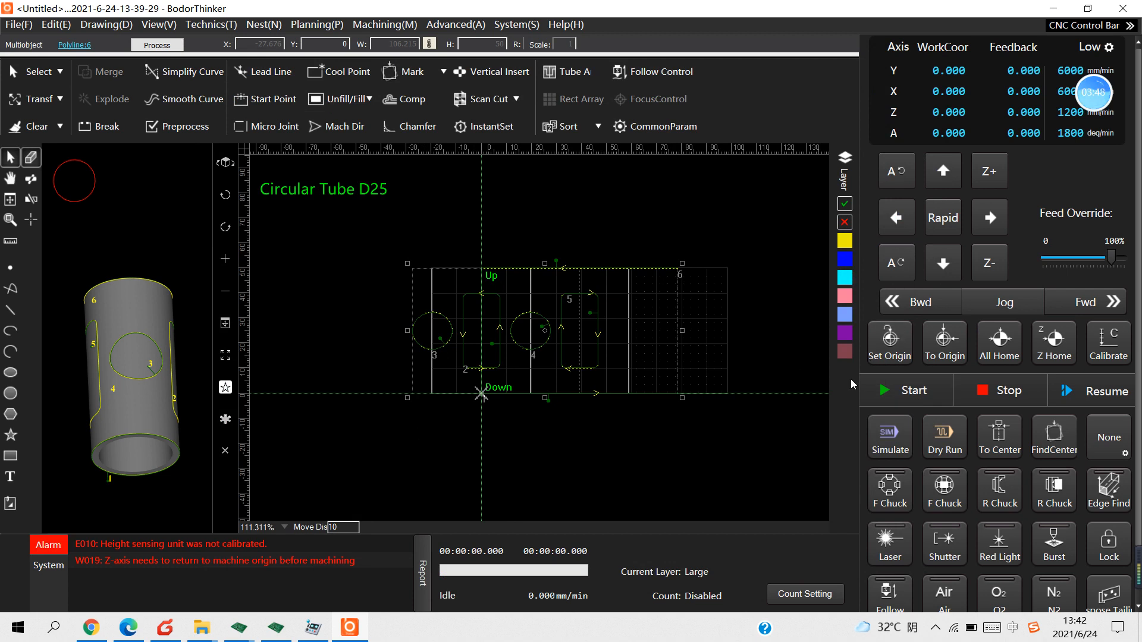
mouse_move(662, 406)
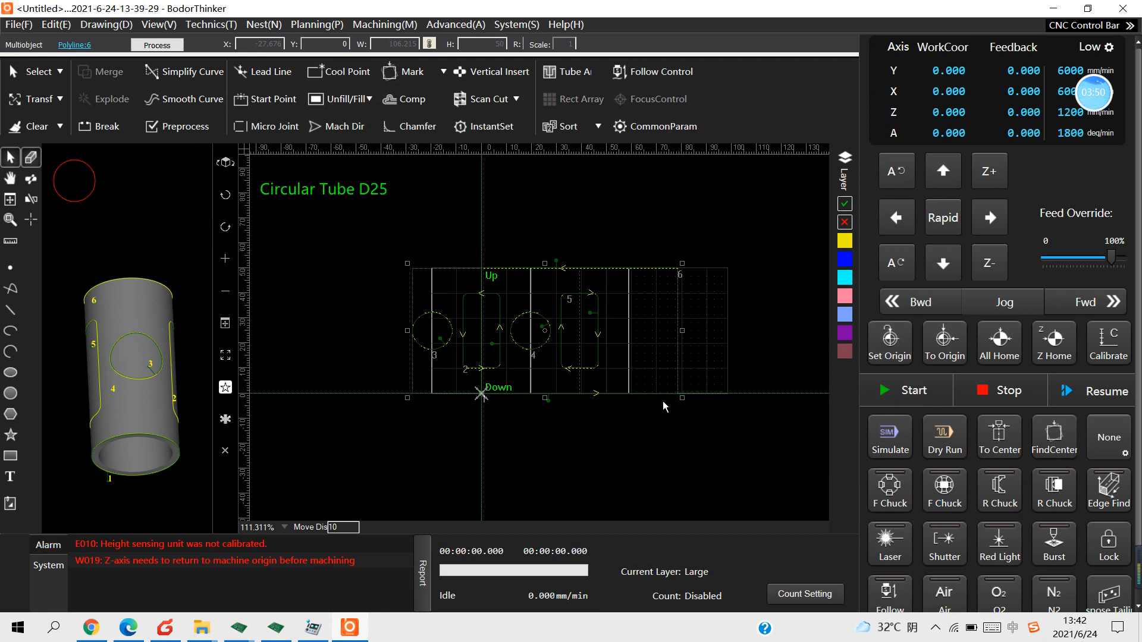